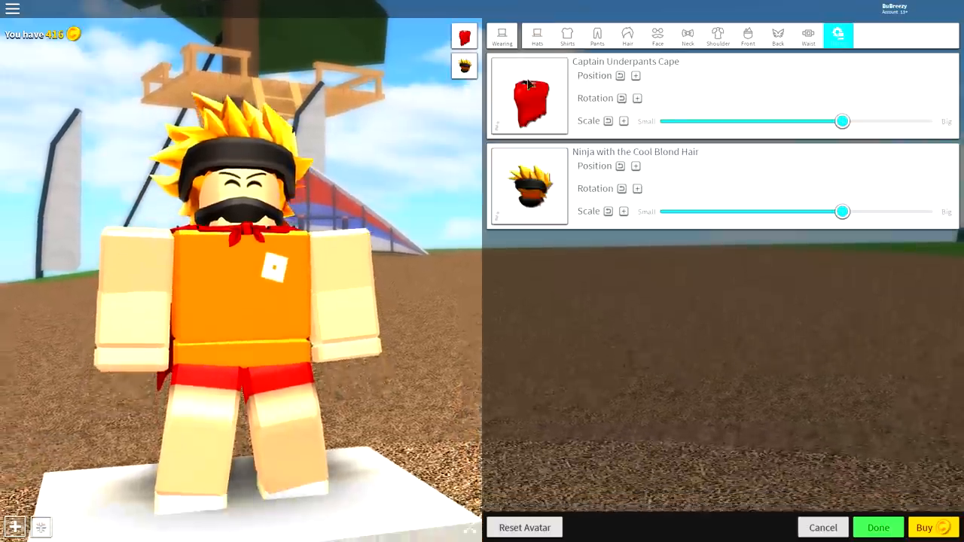
Step: Remove the cape and blond ninja hair, then clear the head search to list all heads
left_click(464, 36)
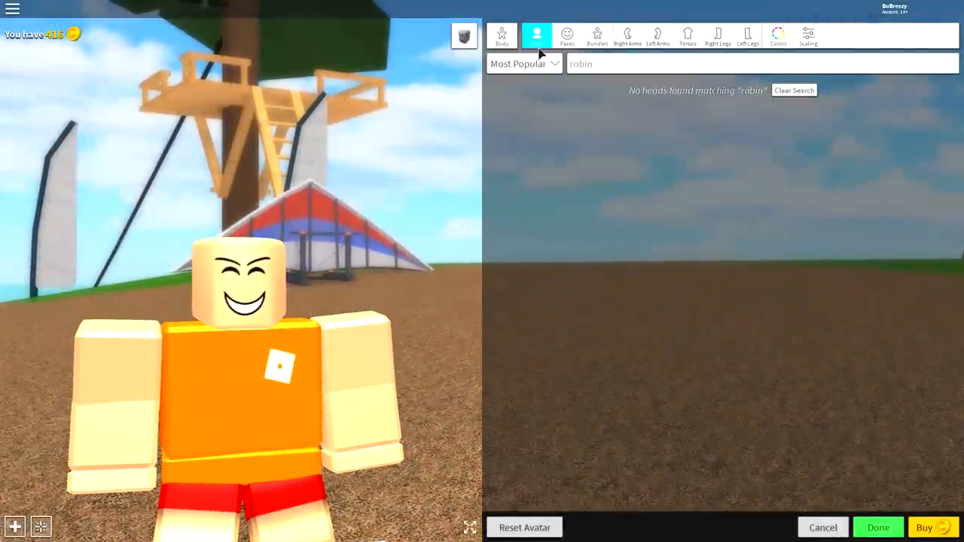
mouse_move(595, 109)
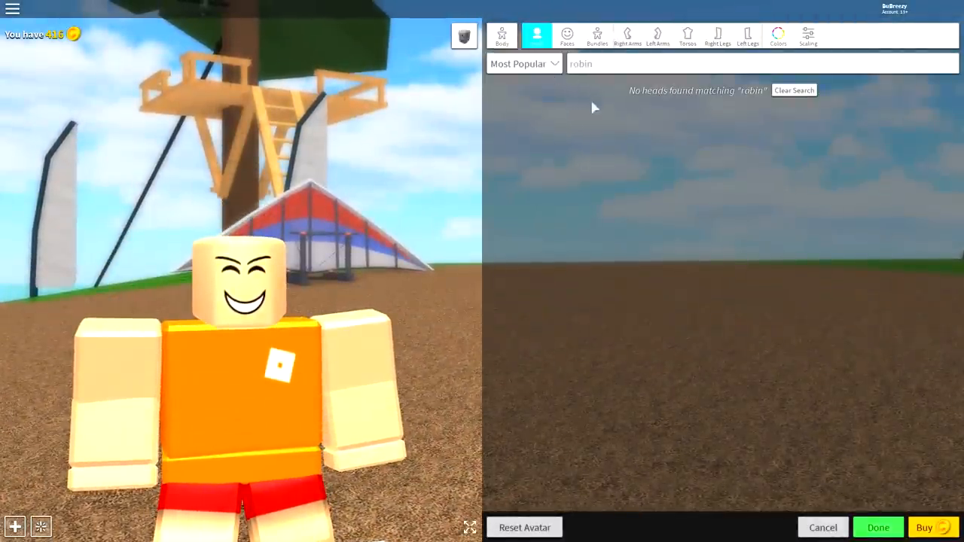
left_click(792, 90)
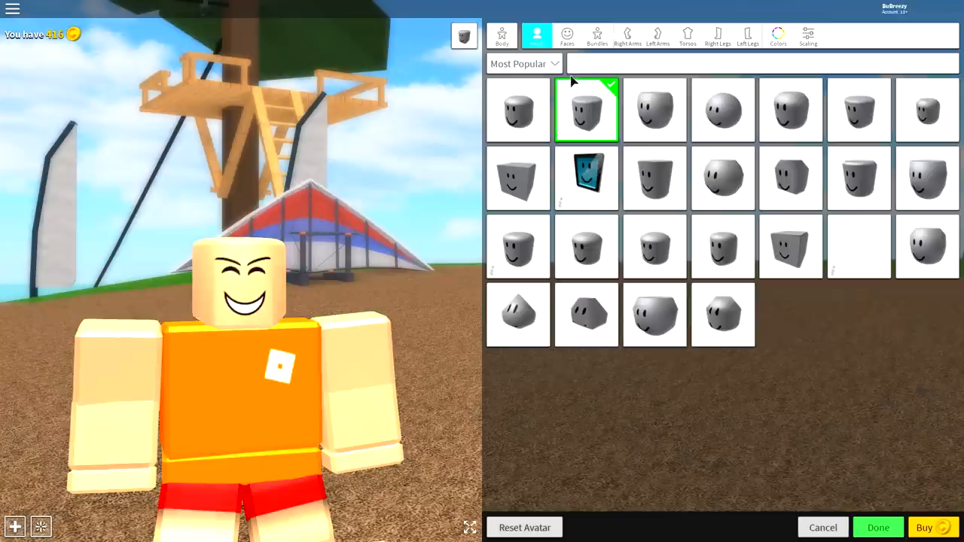
Step: Wear the muscular superhero body bundle found by searching 'superhero', checking both arm lists
left_click(596, 33)
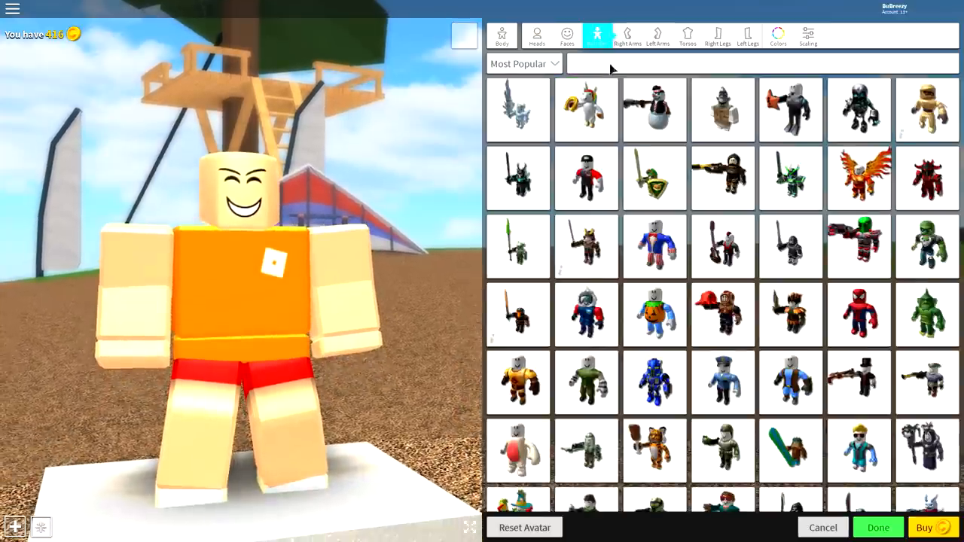
type("superhero")
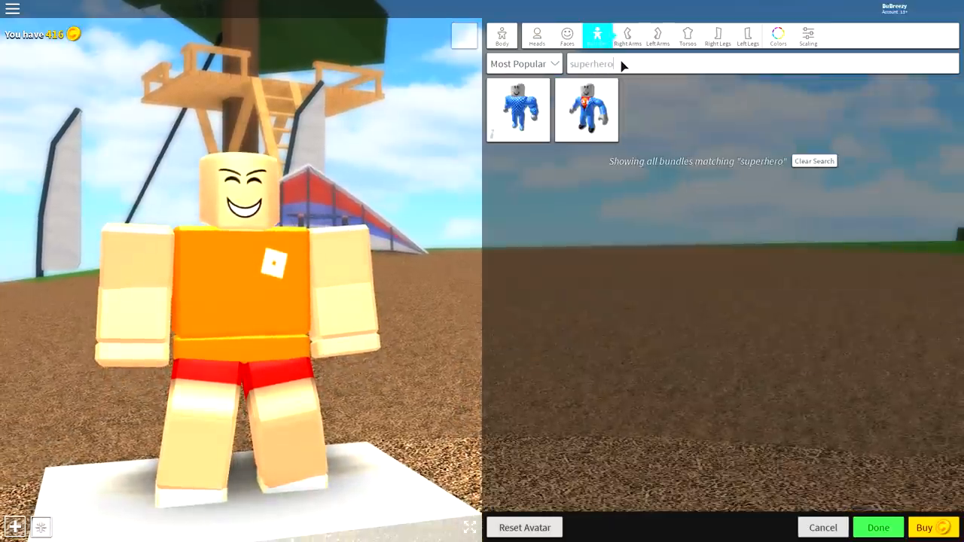
left_click(518, 110)
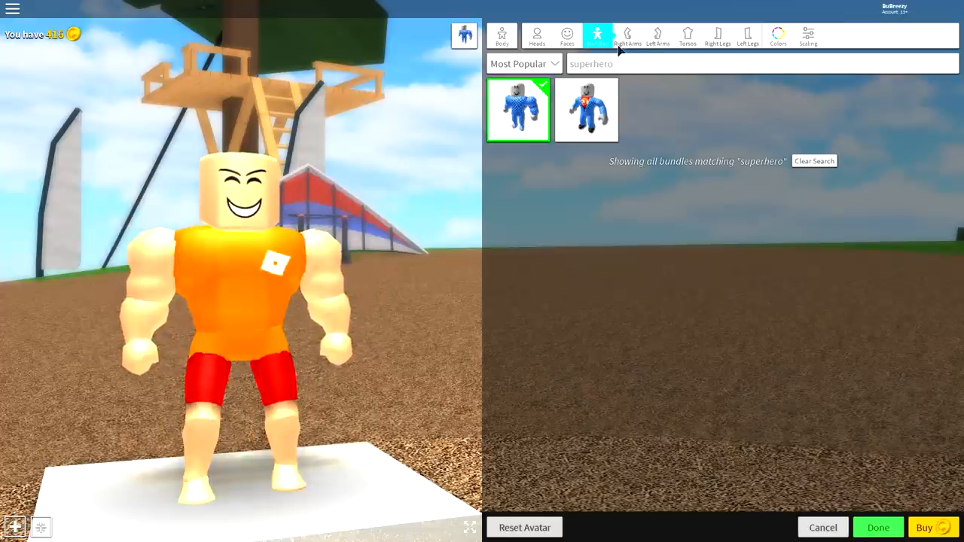
left_click(627, 36)
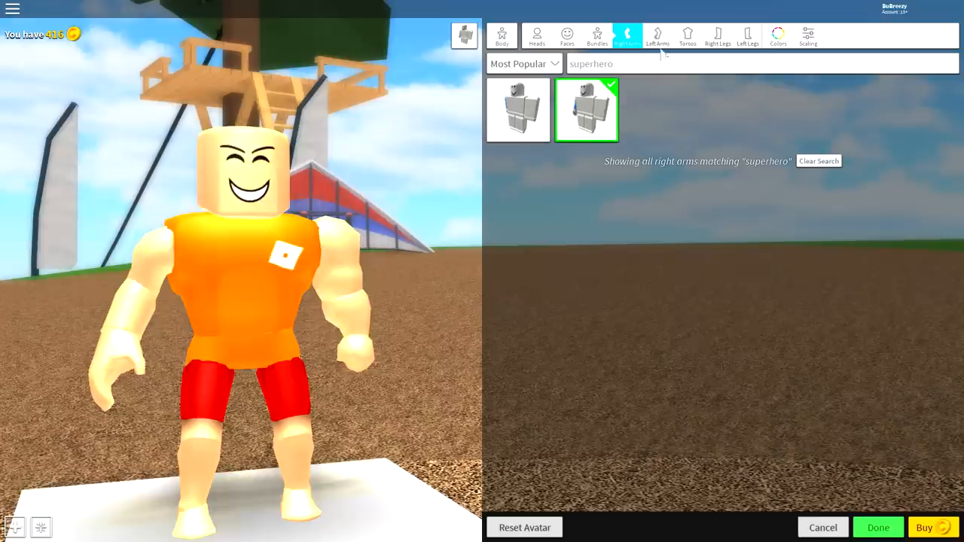
left_click(657, 36)
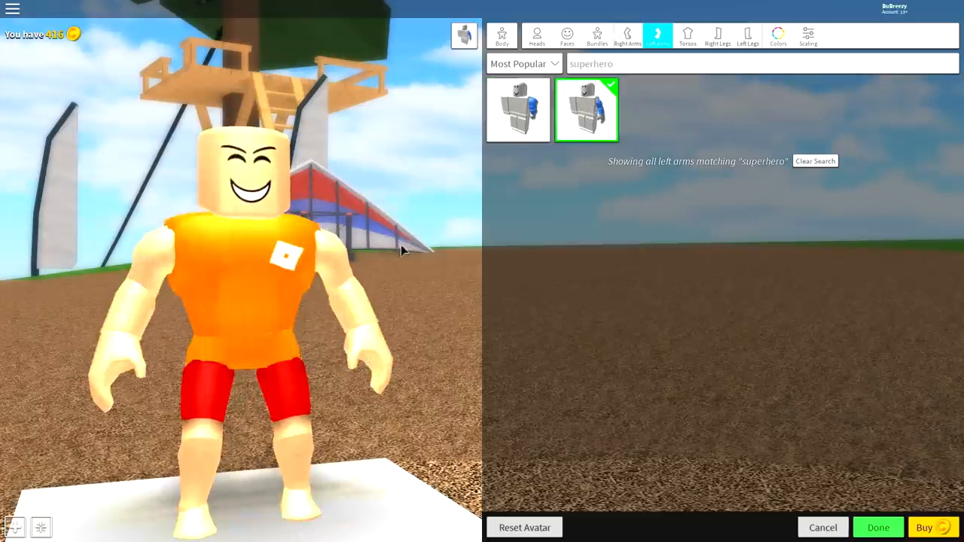
mouse_move(810, 6)
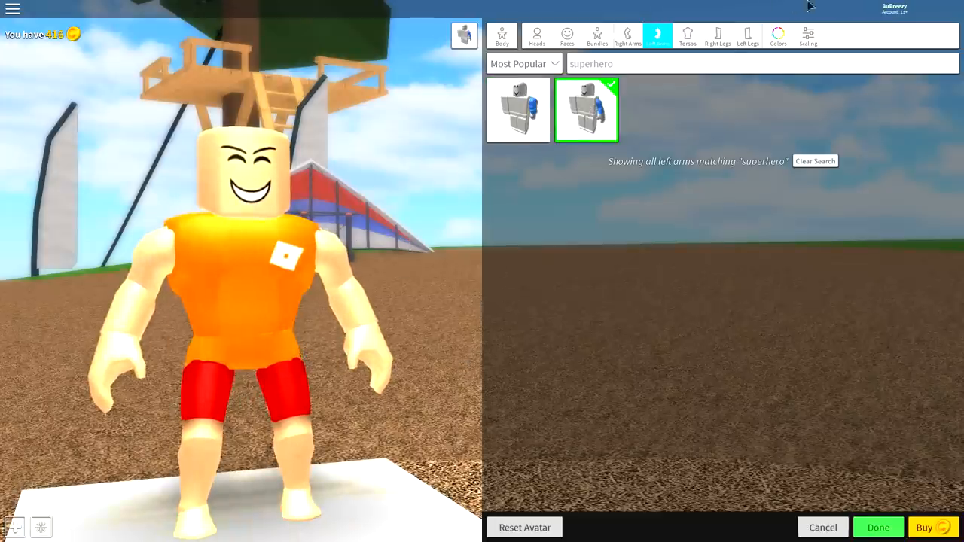
Step: Scale the body taller and narrower, then widen the lower torso in the advanced width settings
left_click(807, 37)
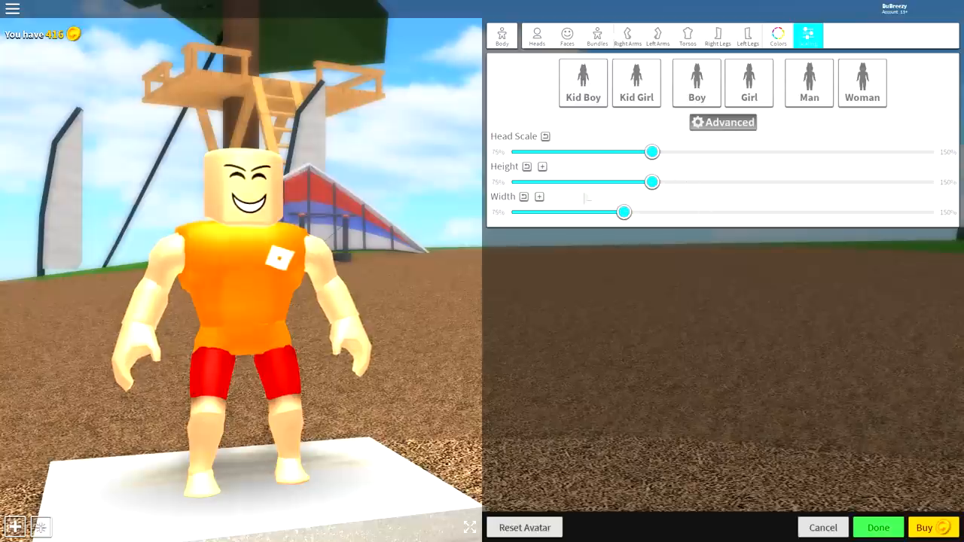
left_click_drag(650, 181, 737, 181)
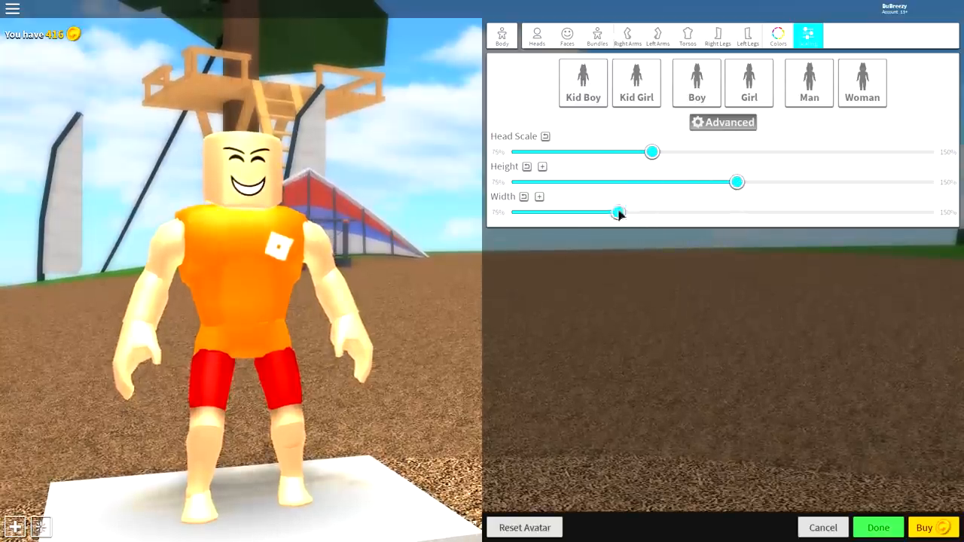
left_click_drag(618, 213, 584, 211)
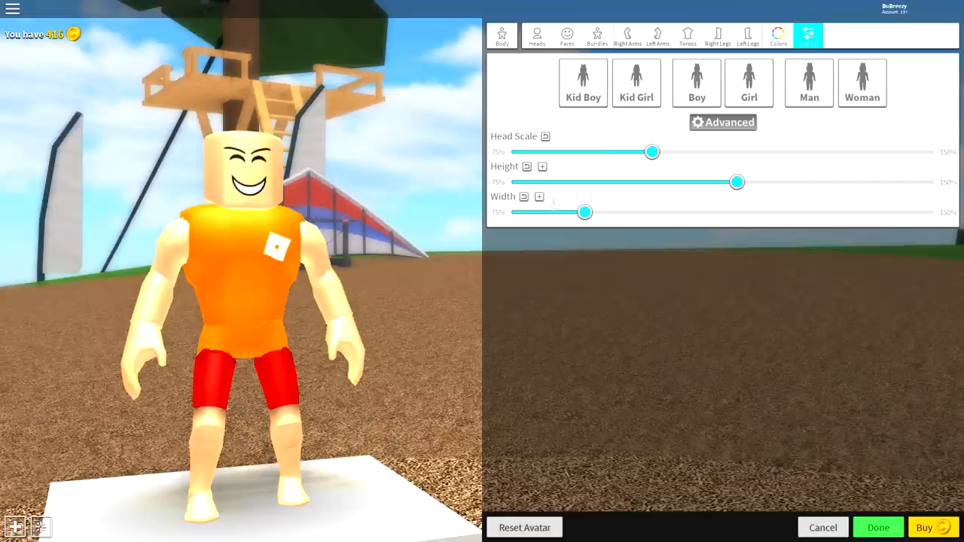
left_click(539, 195)
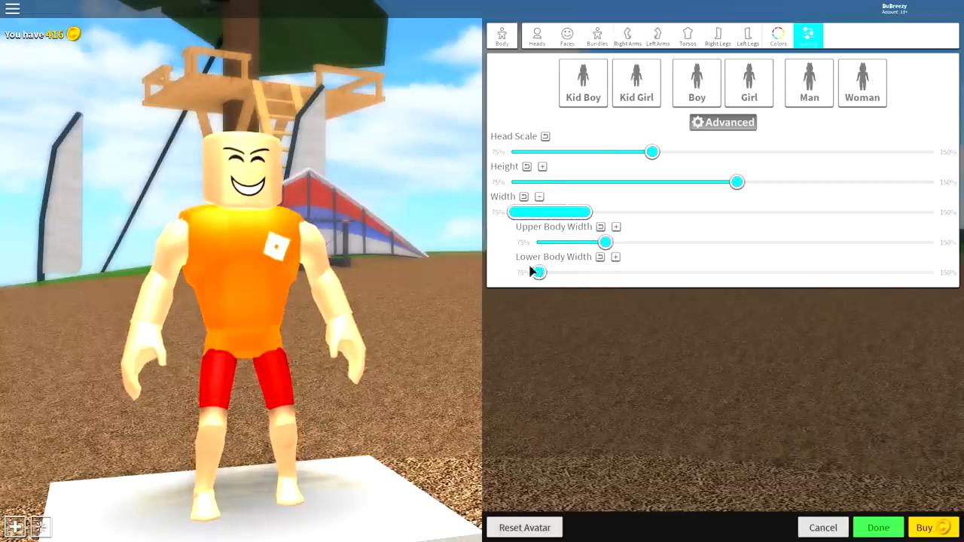
left_click(615, 256)
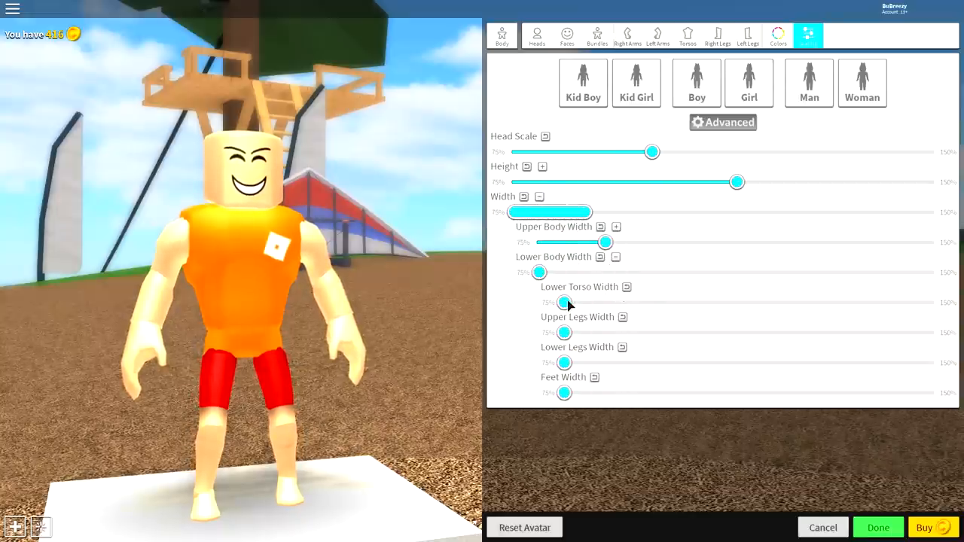
left_click_drag(563, 303, 619, 303)
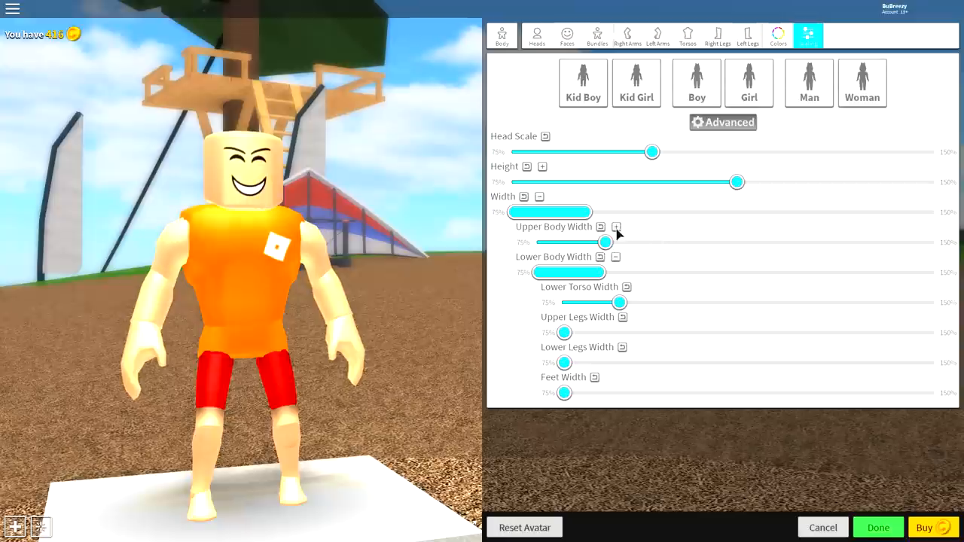
left_click(615, 226)
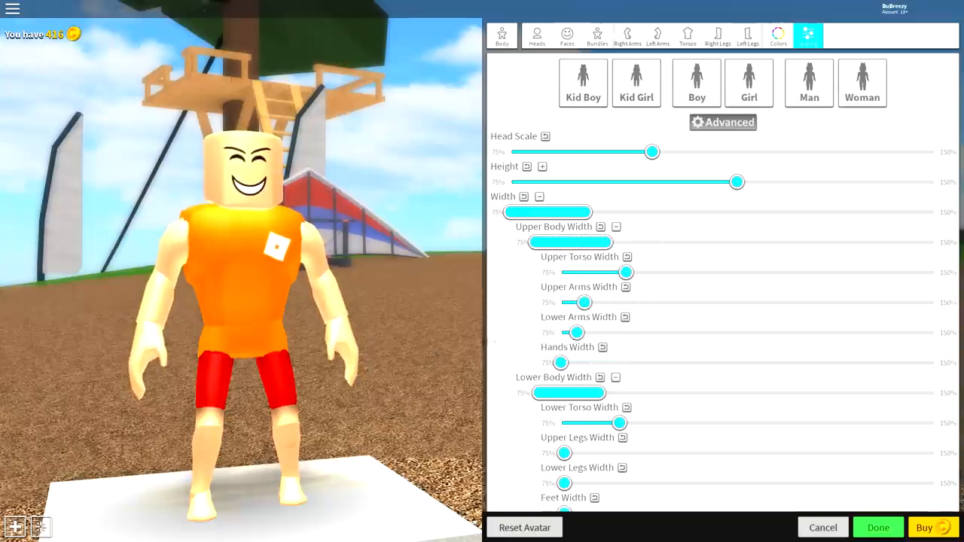
left_click(542, 165)
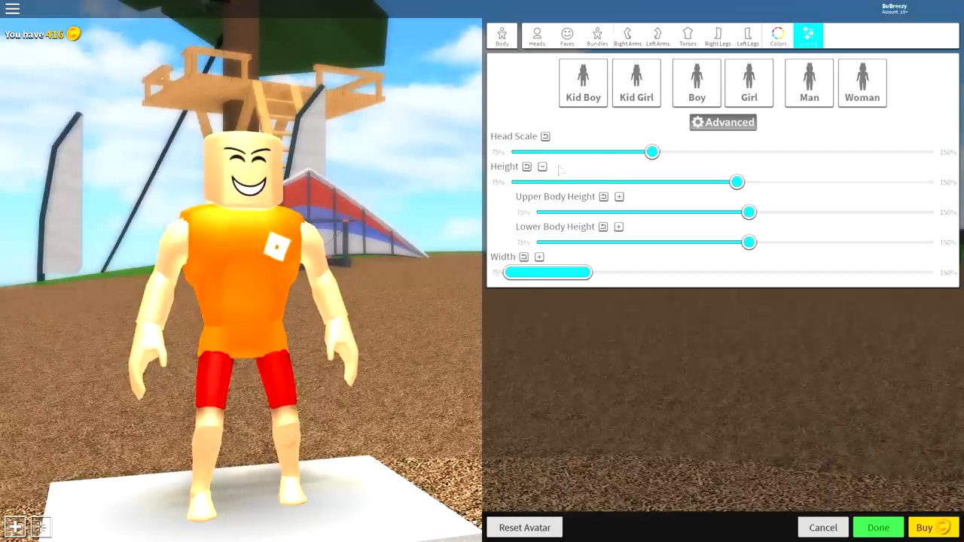
Step: Shorten the arms and lengthen the legs in the height settings, then go back to Heads
left_click(617, 196)
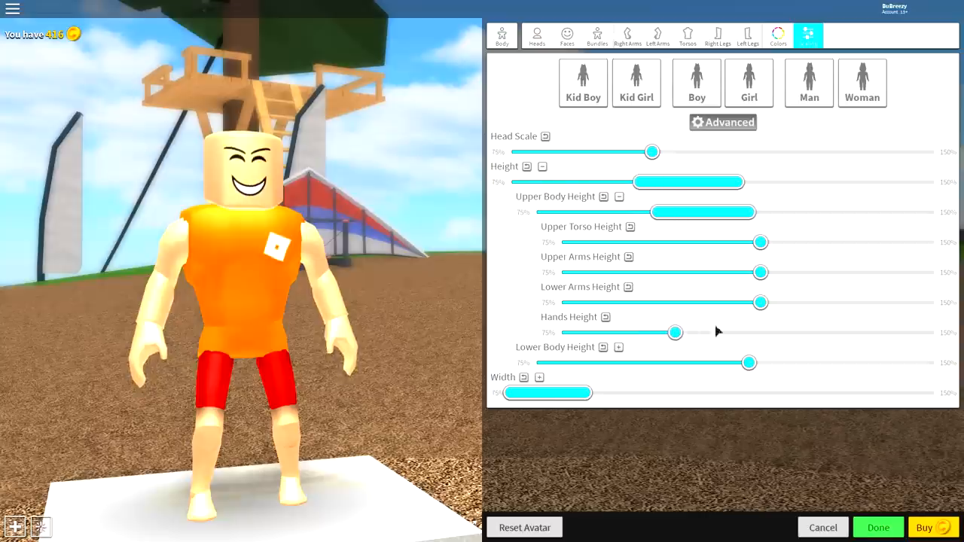
left_click_drag(761, 271, 700, 271)
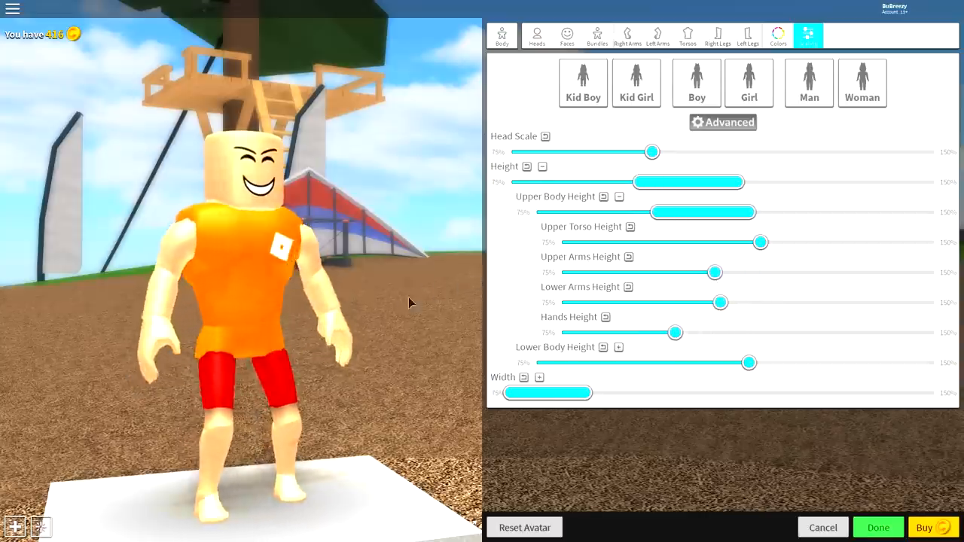
left_click(603, 196)
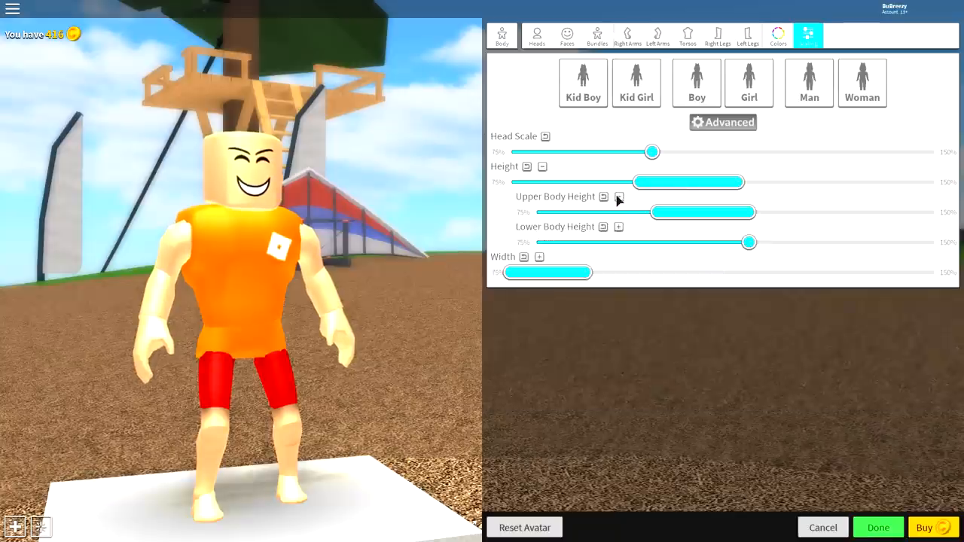
left_click(618, 226)
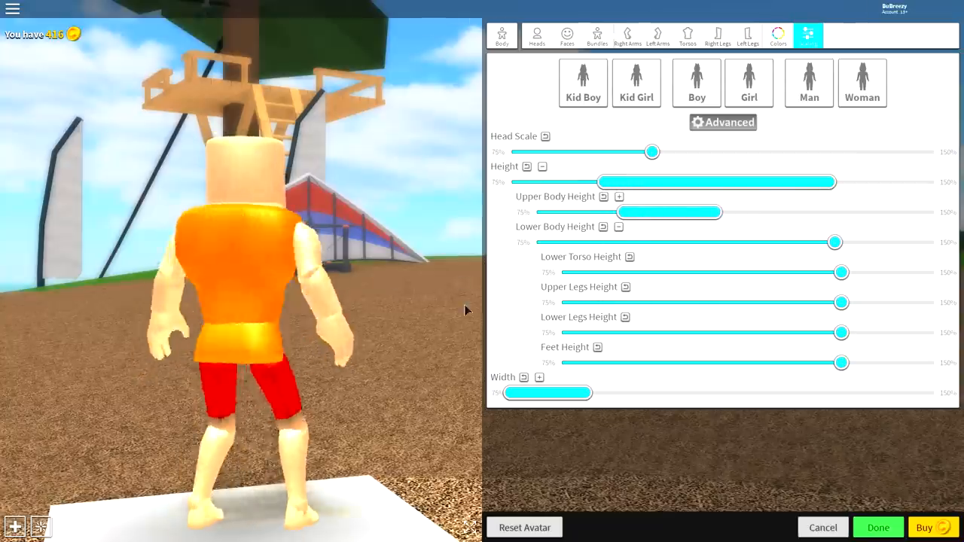
left_click(542, 166)
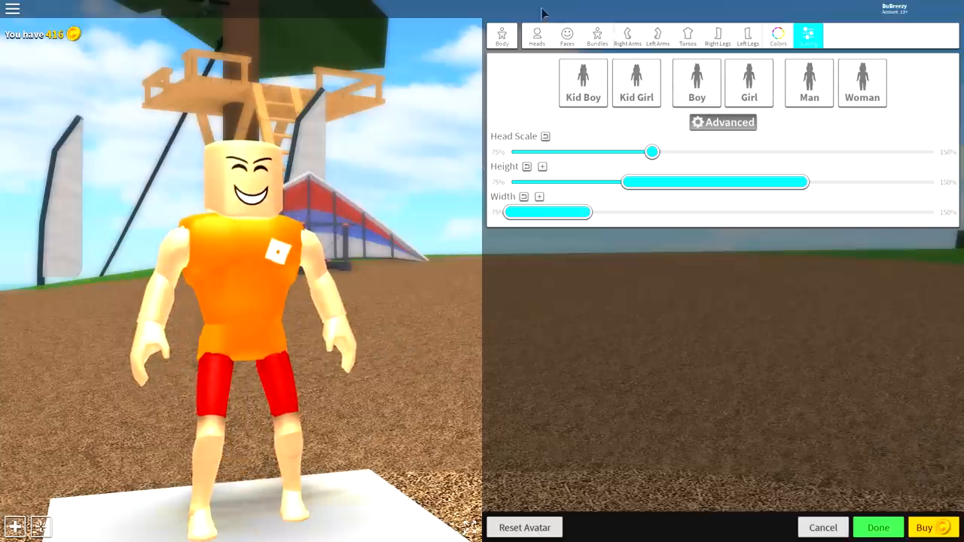
left_click(536, 37)
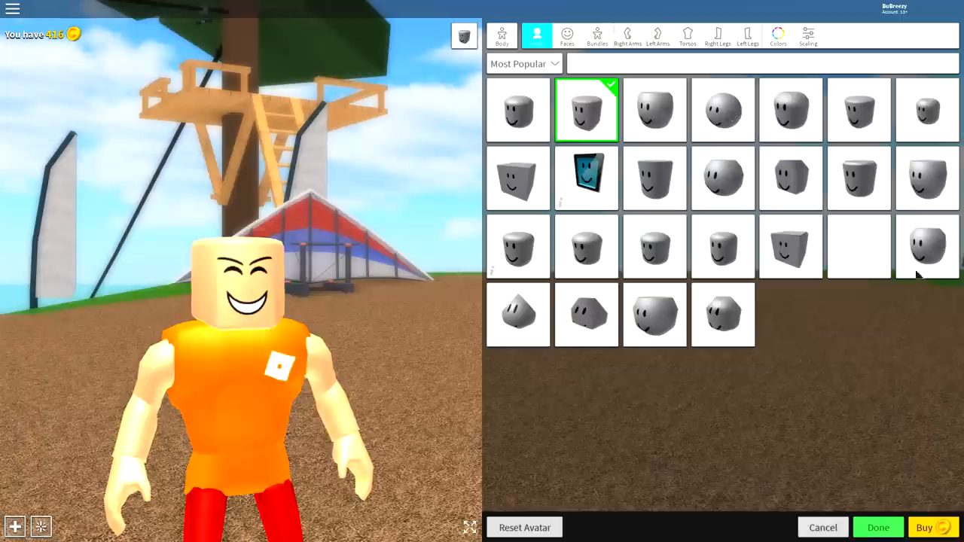
Step: Put the blank headless head on the avatar and move on to the hats catalogue
left_click(858, 247)
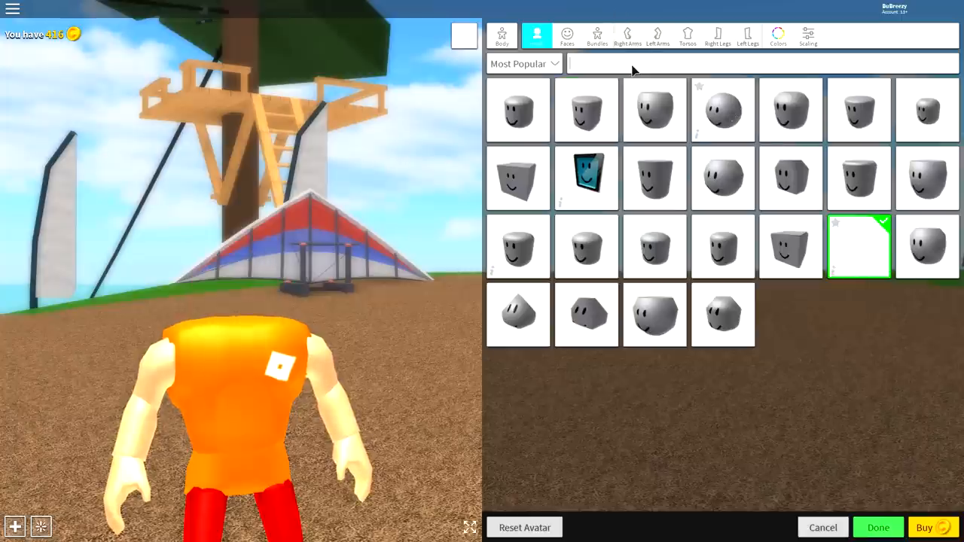
type("headles")
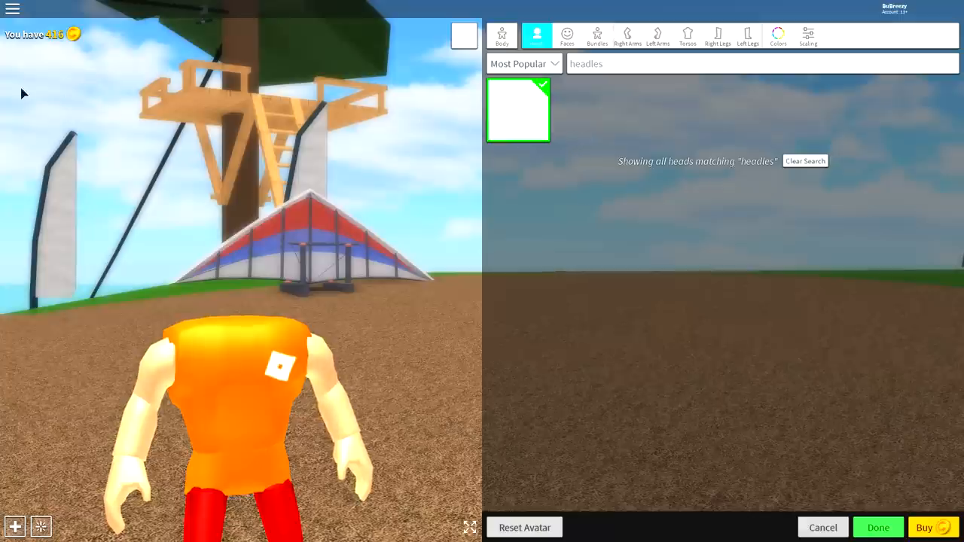
left_click(804, 160)
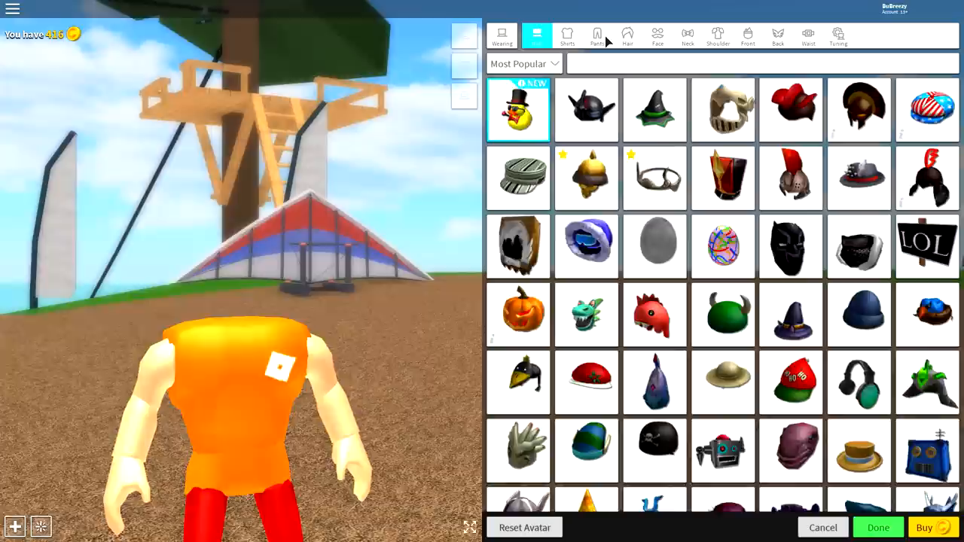
Step: Wear custom green pants entered by item ID 260131021
left_click(596, 36)
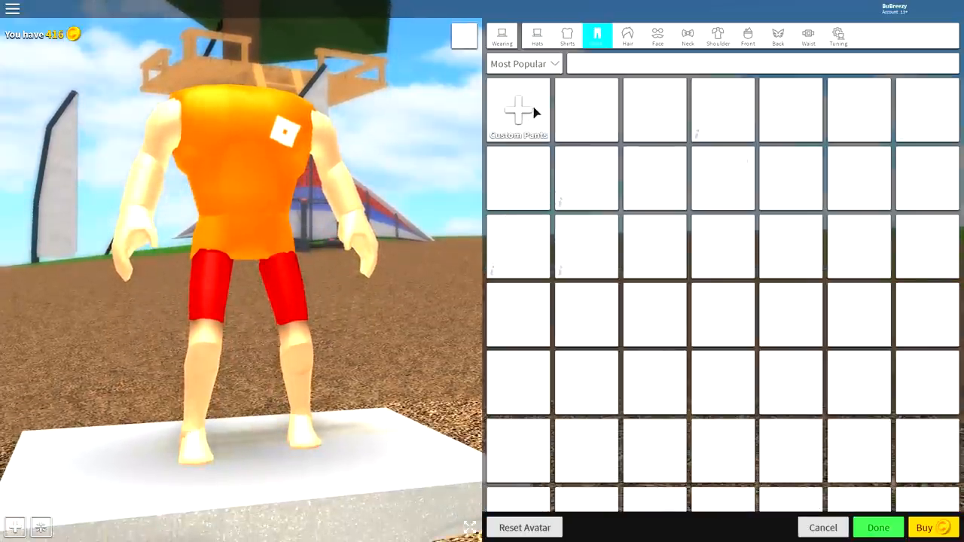
left_click(518, 111)
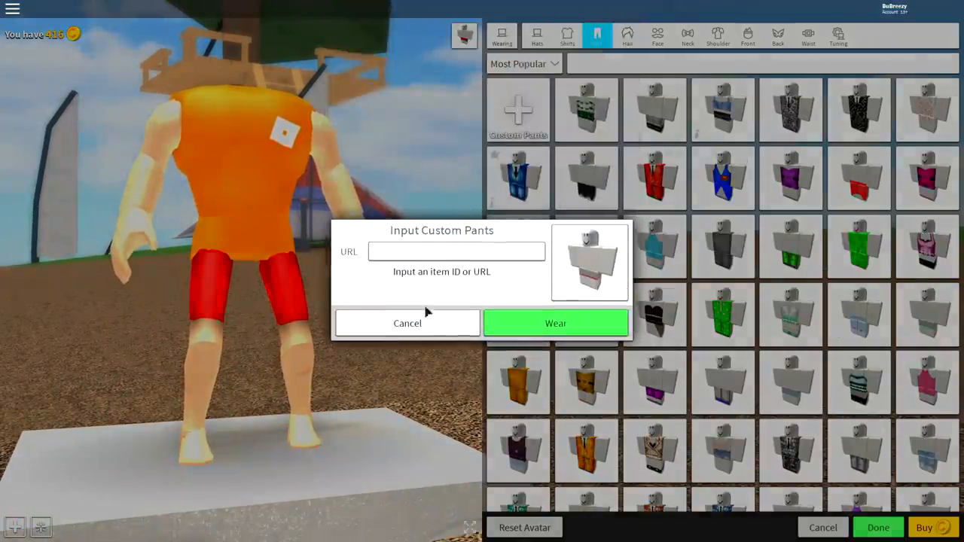
left_click(723, 178)
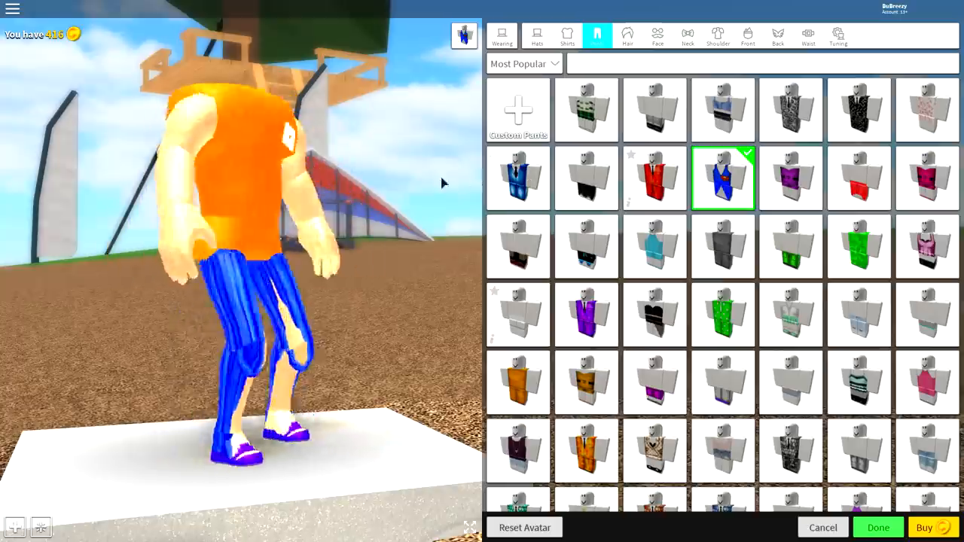
left_click(518, 111)
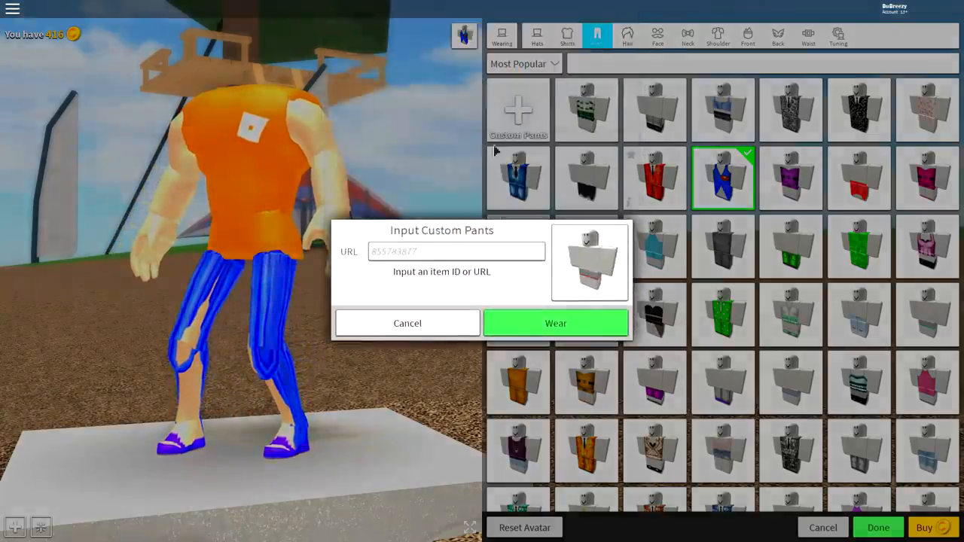
type("260131021")
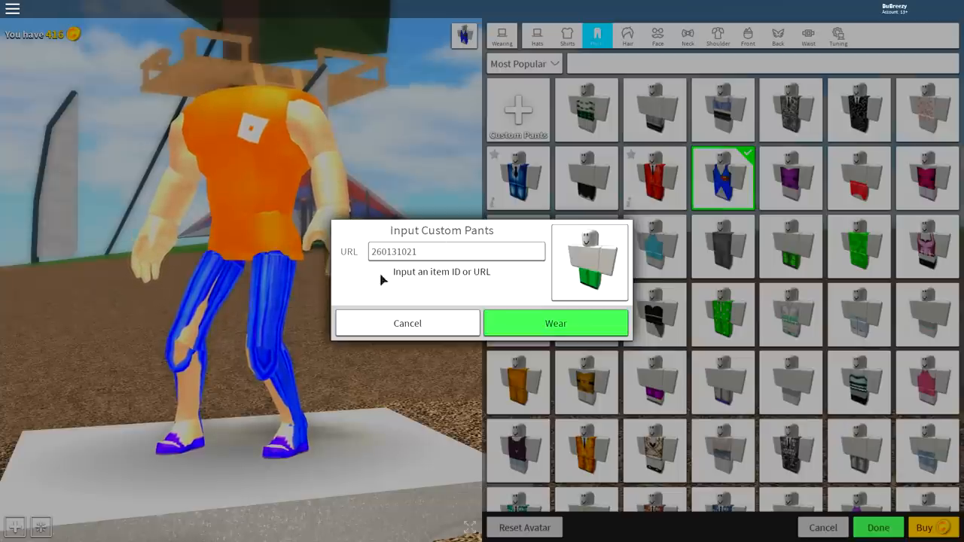
left_click(555, 322)
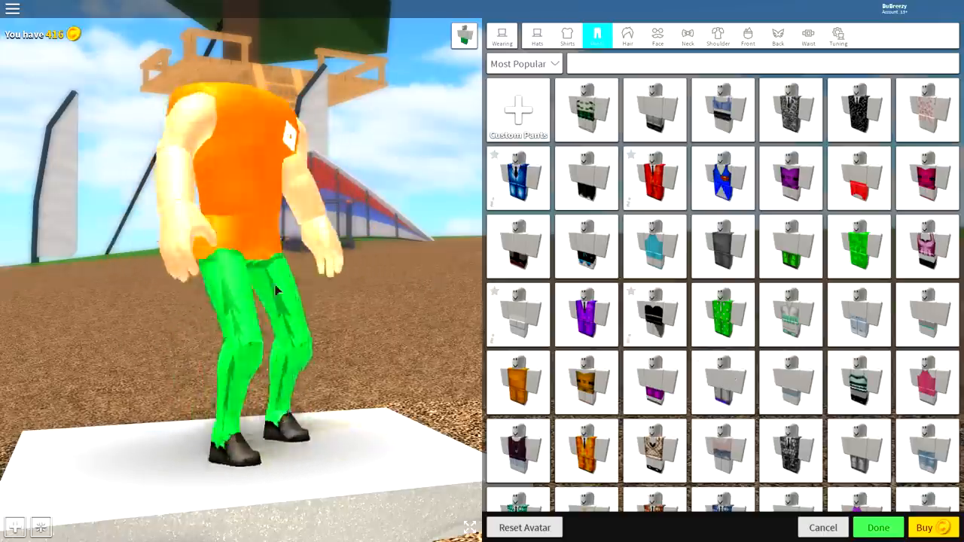
Step: Wear the custom Robin shirt by item ID 260130997 and preview the avatar in full view
left_click(566, 36)
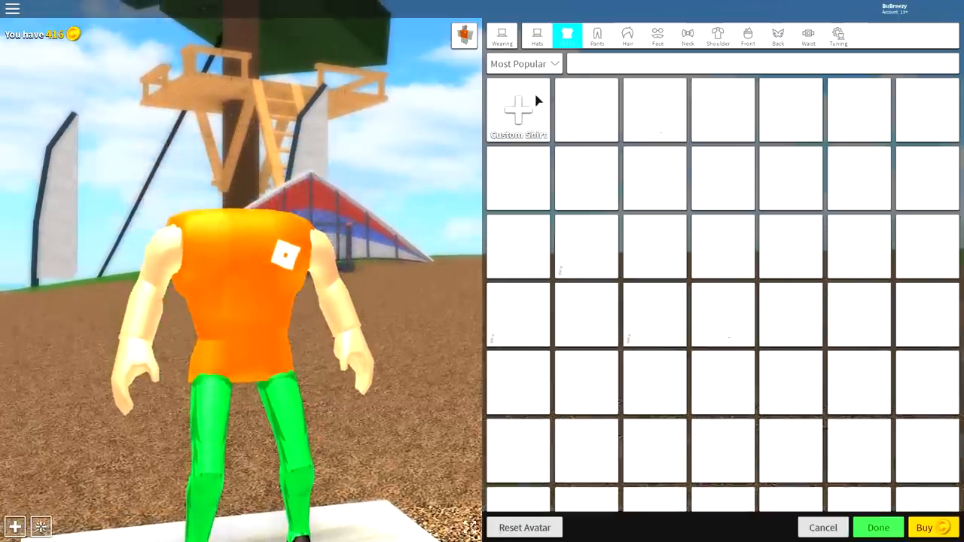
left_click(518, 112)
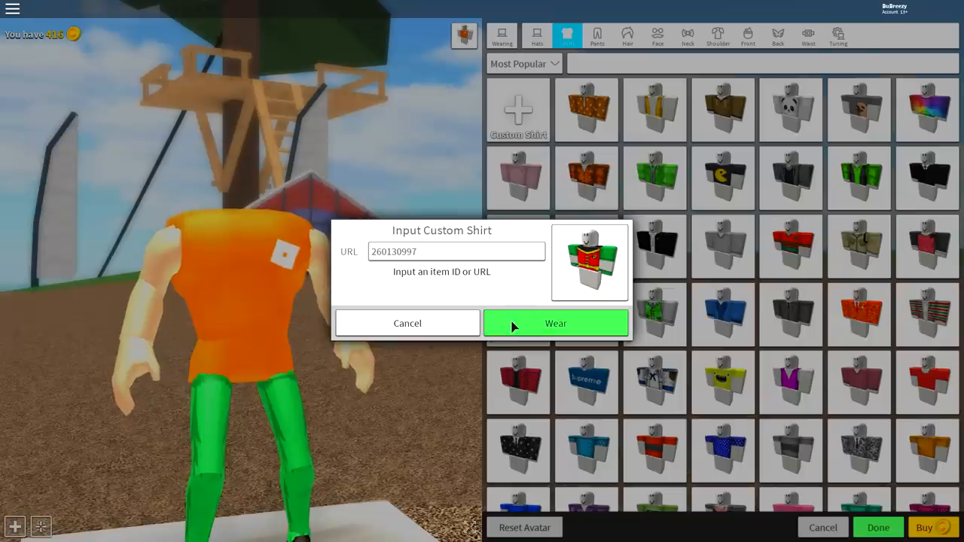
left_click(554, 322)
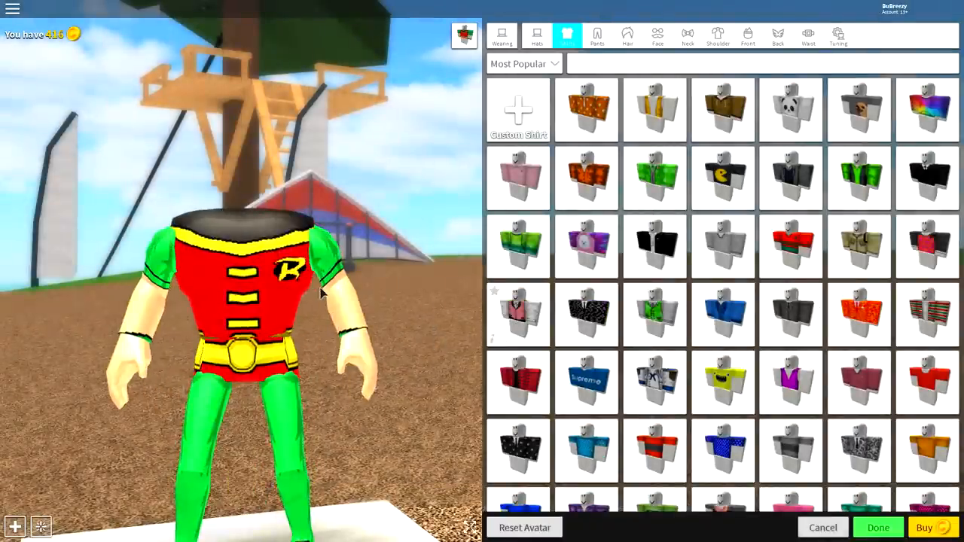
left_click(878, 528)
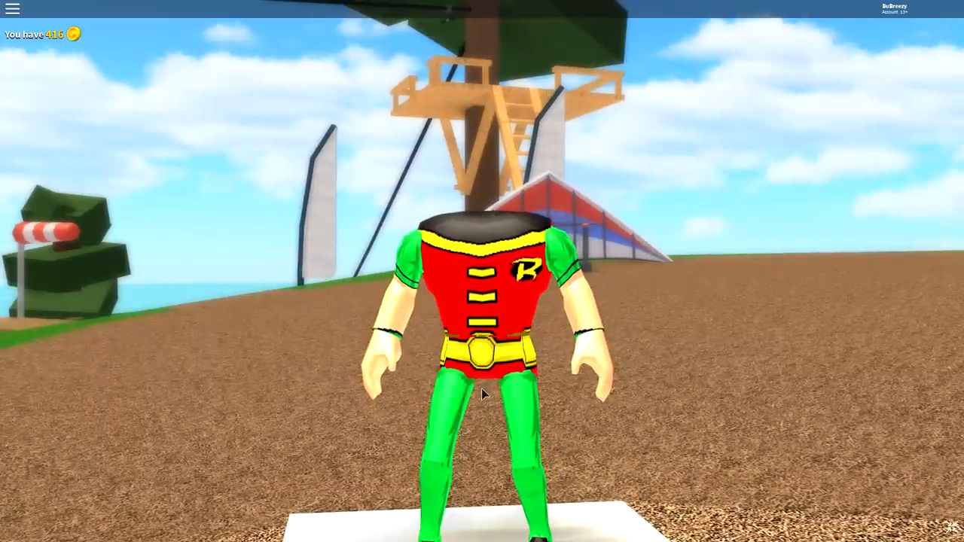
left_click(567, 35)
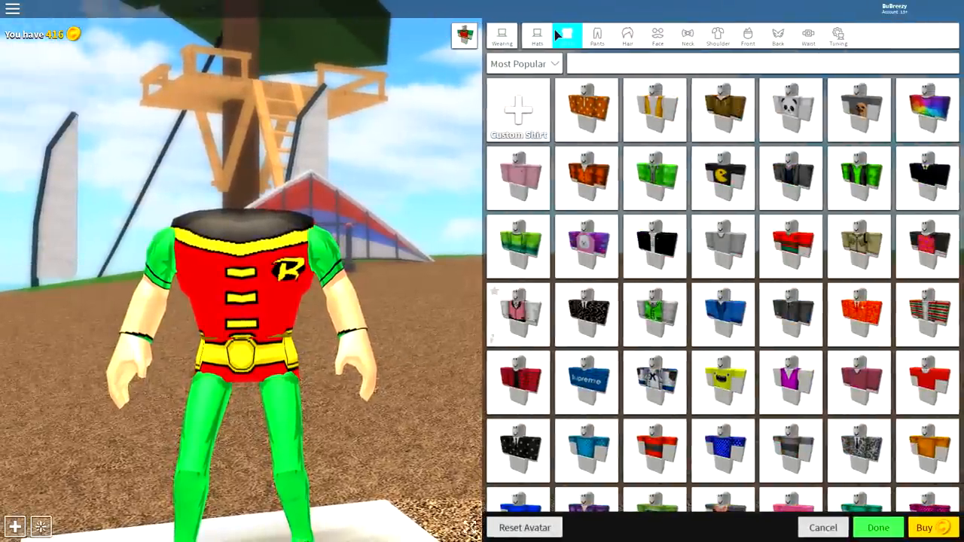
Step: Wear the Robins Mask found by searching 'robin' and scale it up to a moderate size
left_click(536, 36)
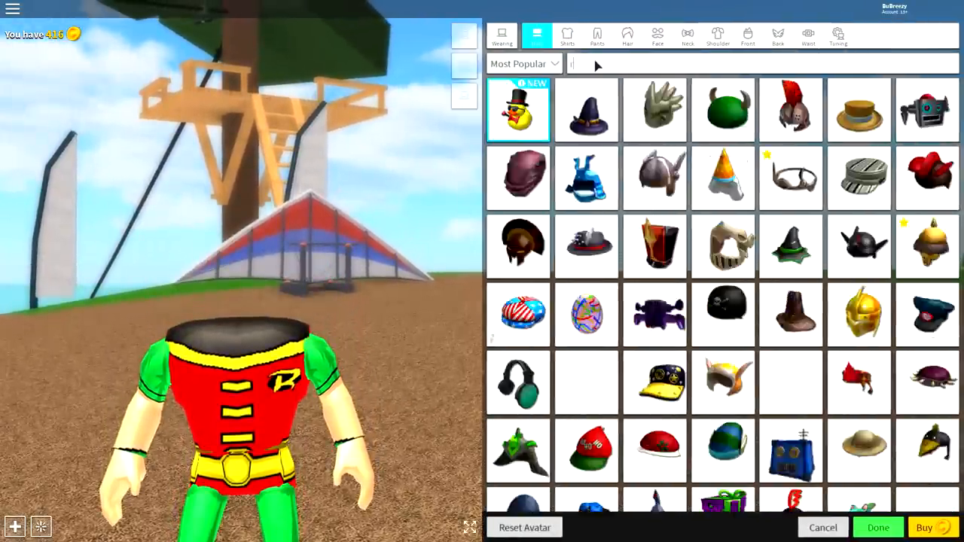
type("robin")
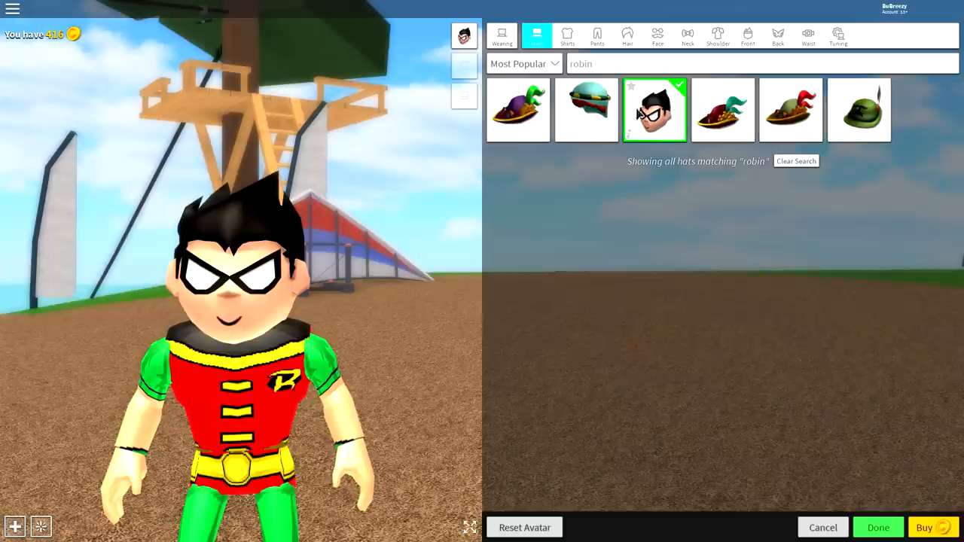
left_click(837, 36)
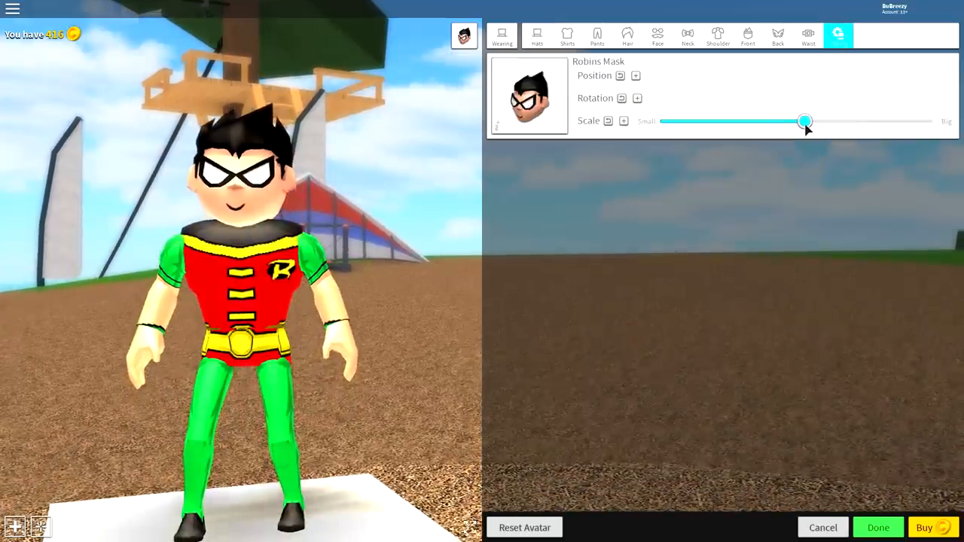
left_click_drag(804, 121, 934, 120)
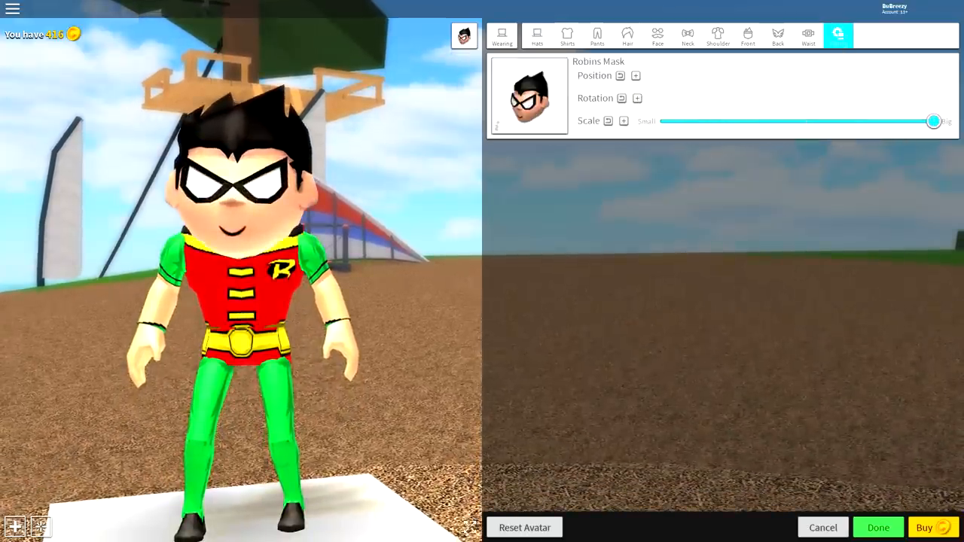
left_click_drag(934, 121, 825, 121)
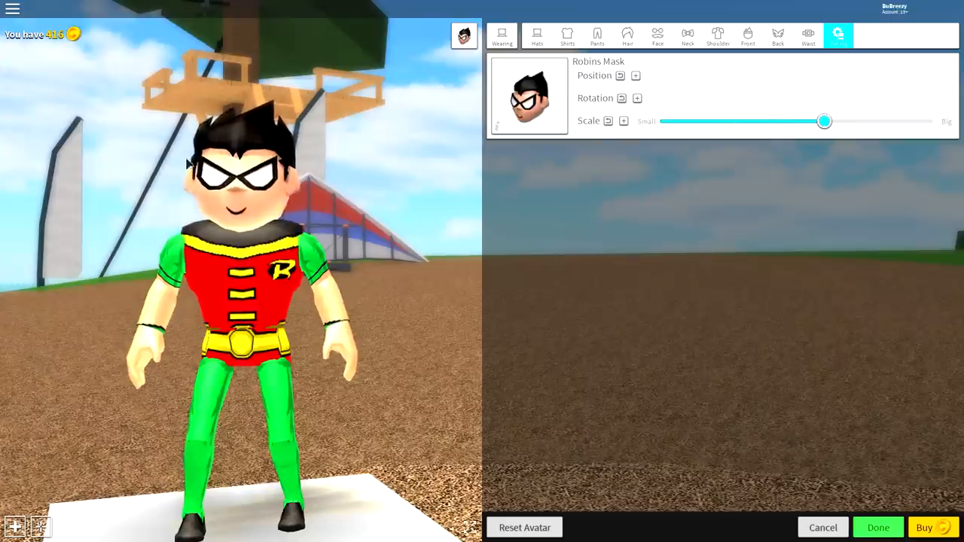
Step: Lower the mask slightly on the head using the position sliders
left_click(635, 75)
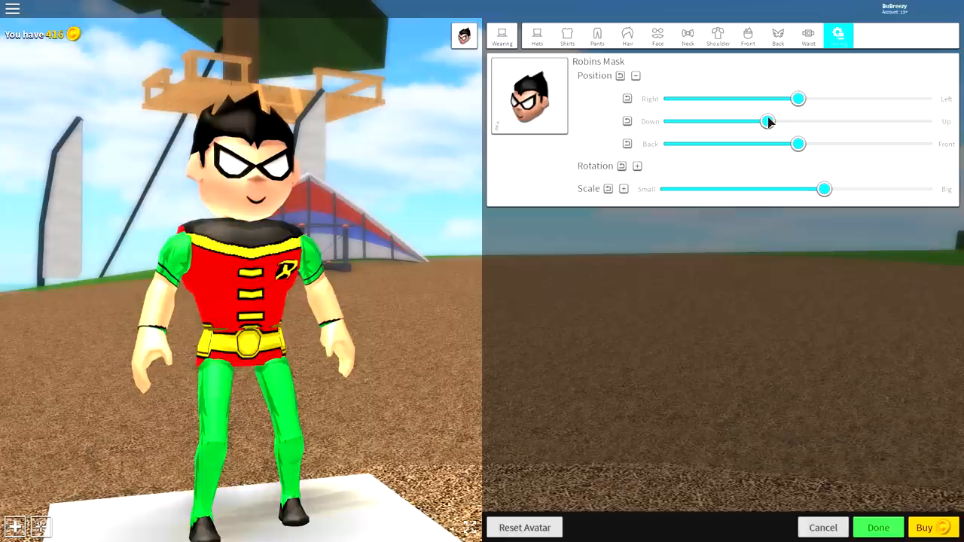
left_click_drag(767, 120, 765, 120)
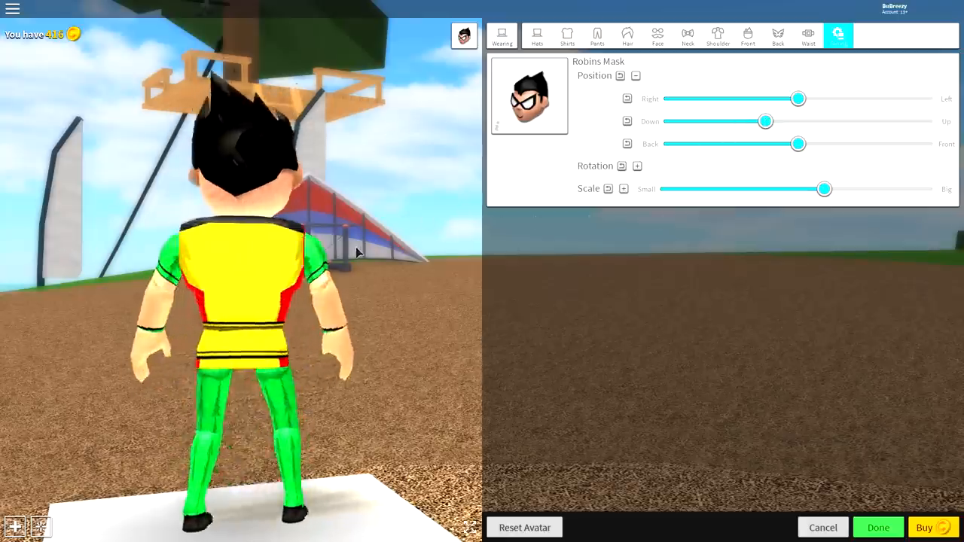
left_click(777, 35)
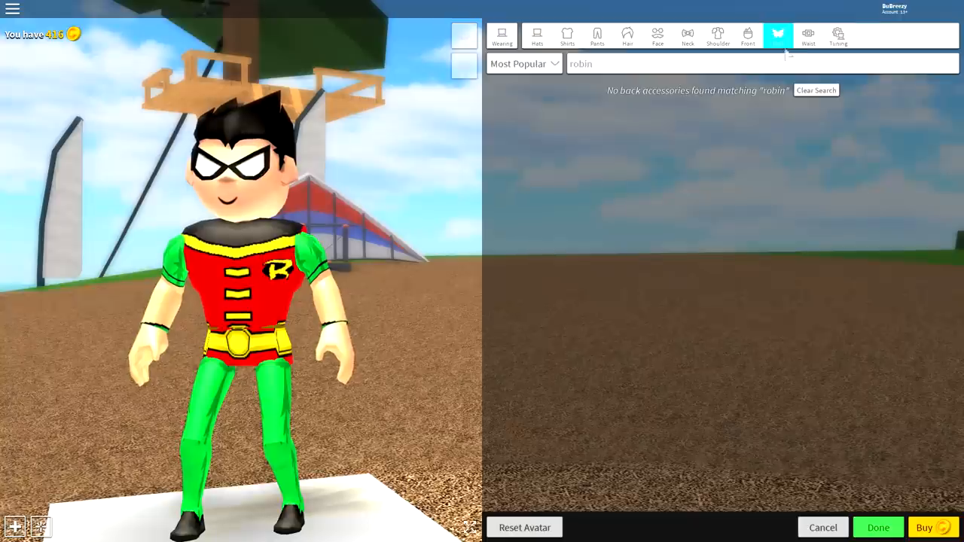
Step: Wear the green ID Tech Hero Cape and reposition it behind the shoulders in Tuning
left_click(816, 90)
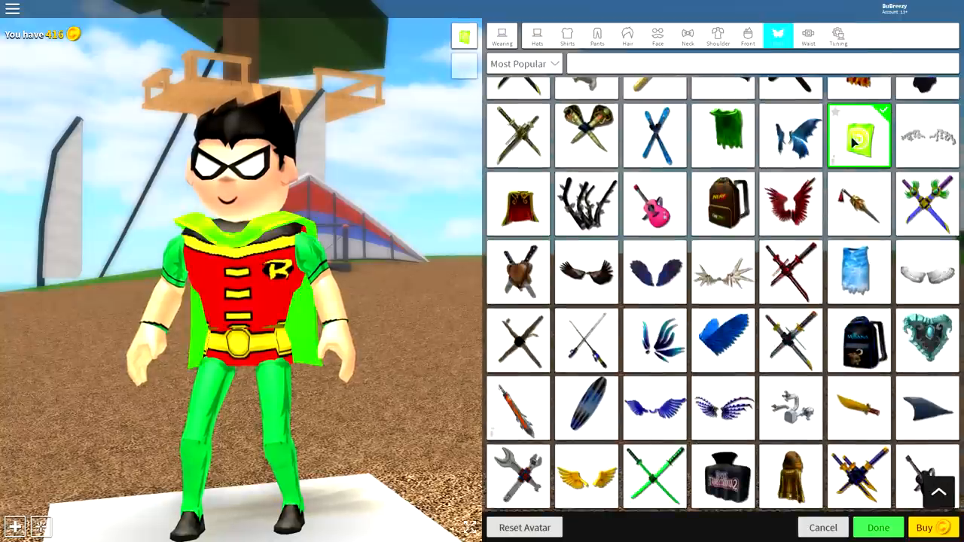
left_click(859, 136)
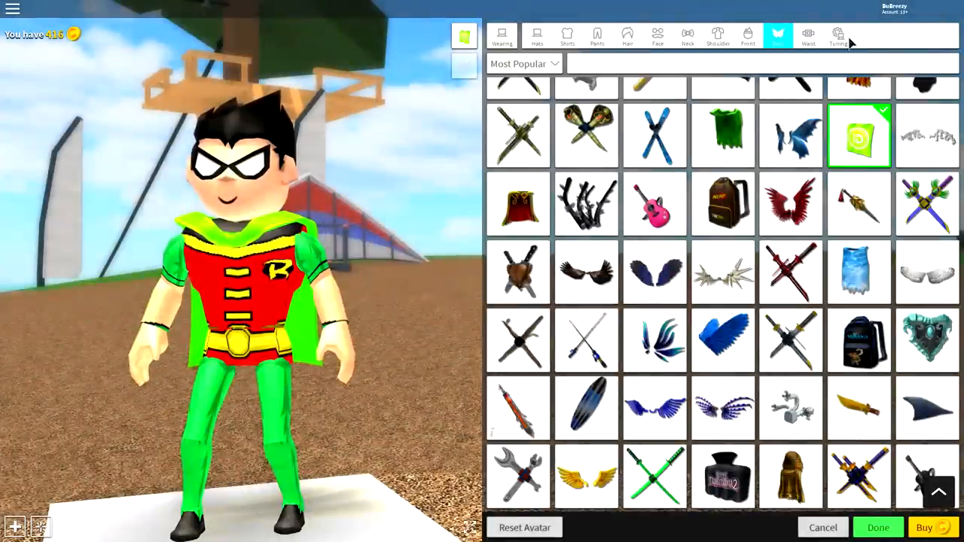
left_click(837, 36)
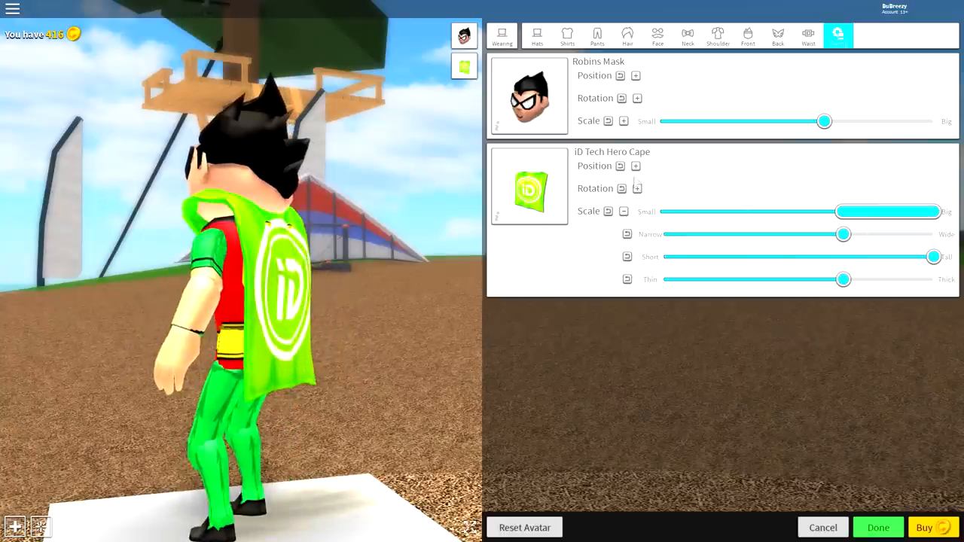
left_click(636, 165)
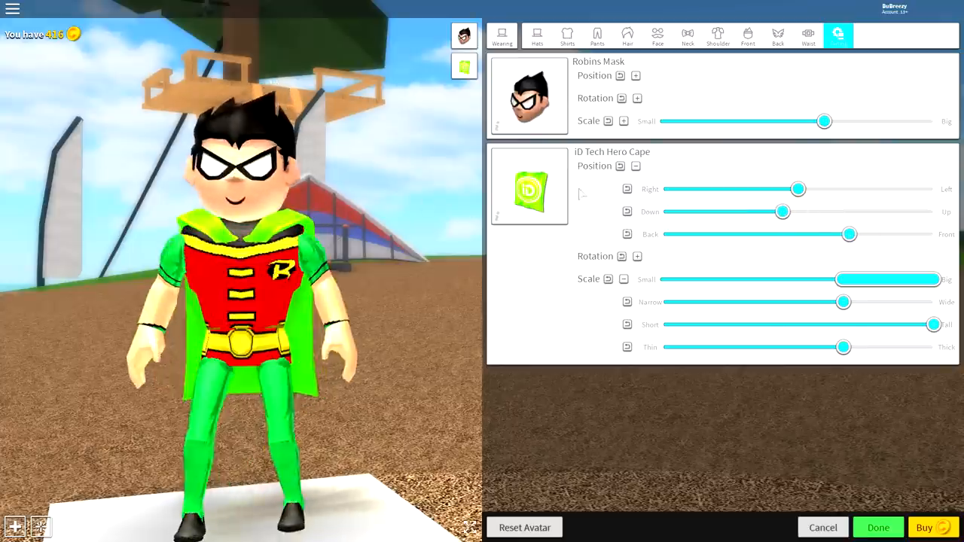
left_click_drag(850, 235, 842, 233)
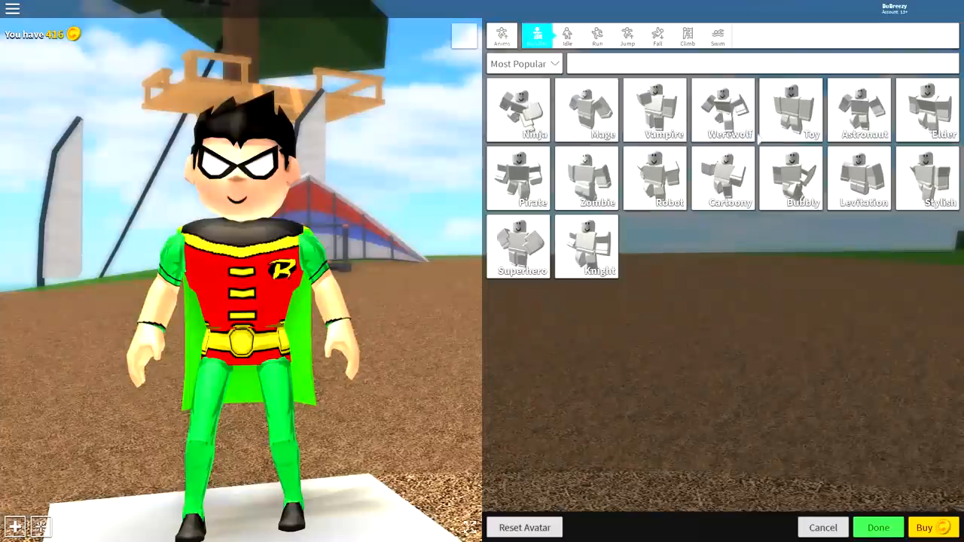
Step: Choose the Superhero animation pack over Robot, save the outfit and teleport to town
left_click(654, 178)
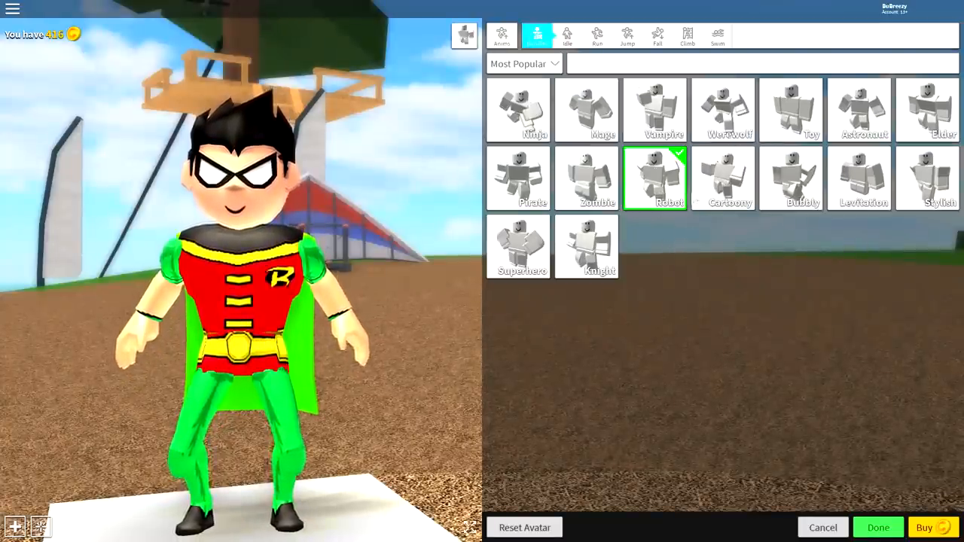
left_click(518, 247)
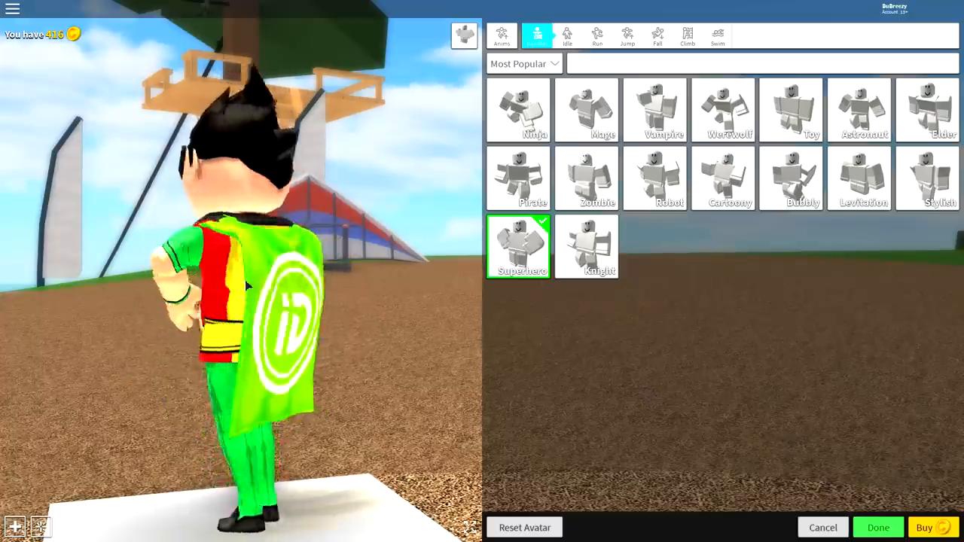
left_click(653, 177)
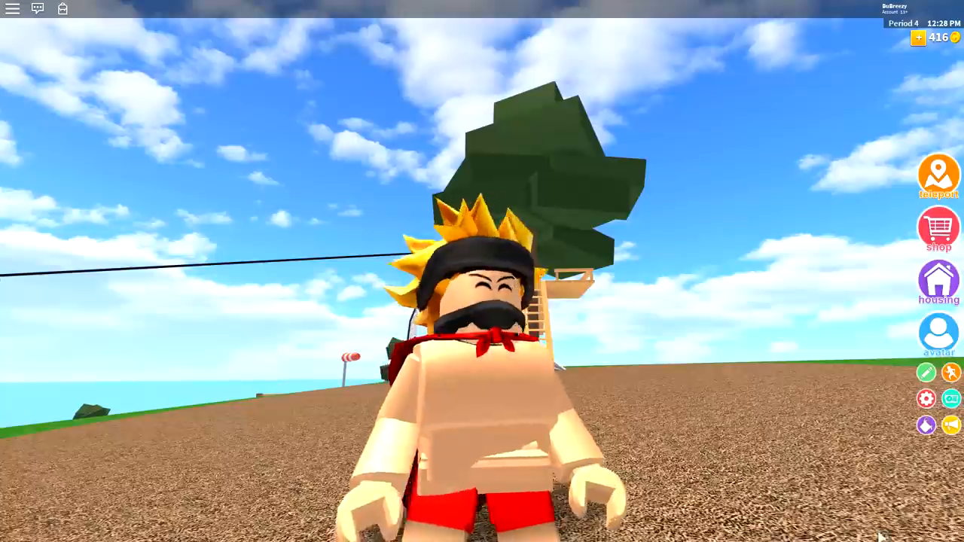
left_click(939, 174)
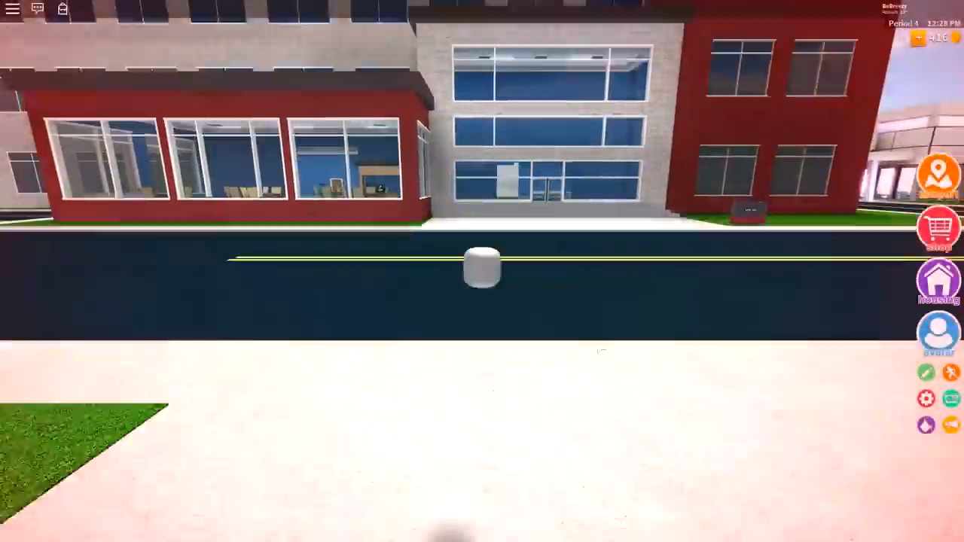